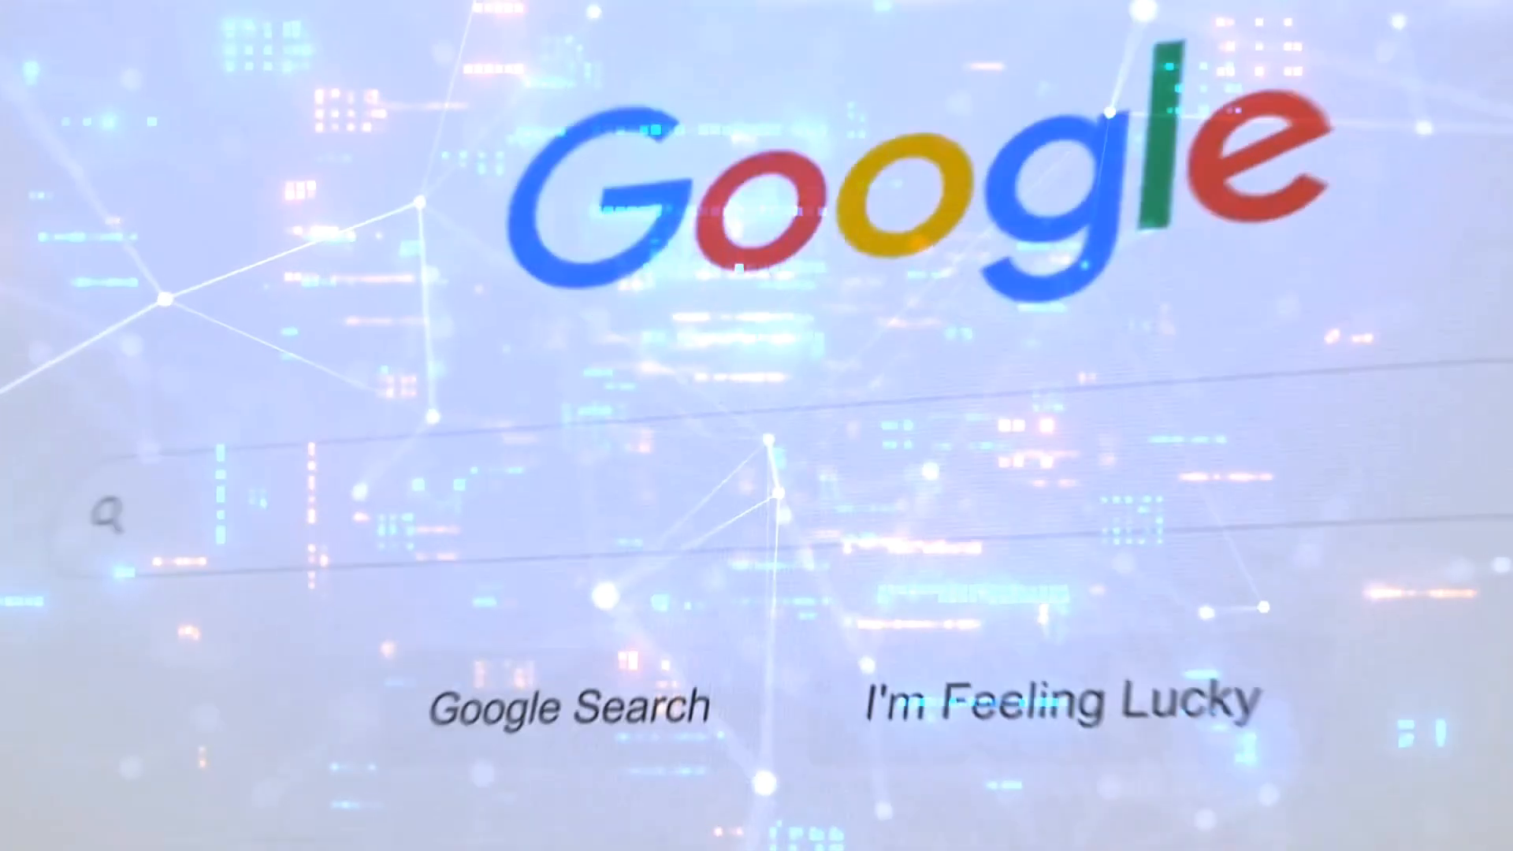
pyautogui.write('Wh')
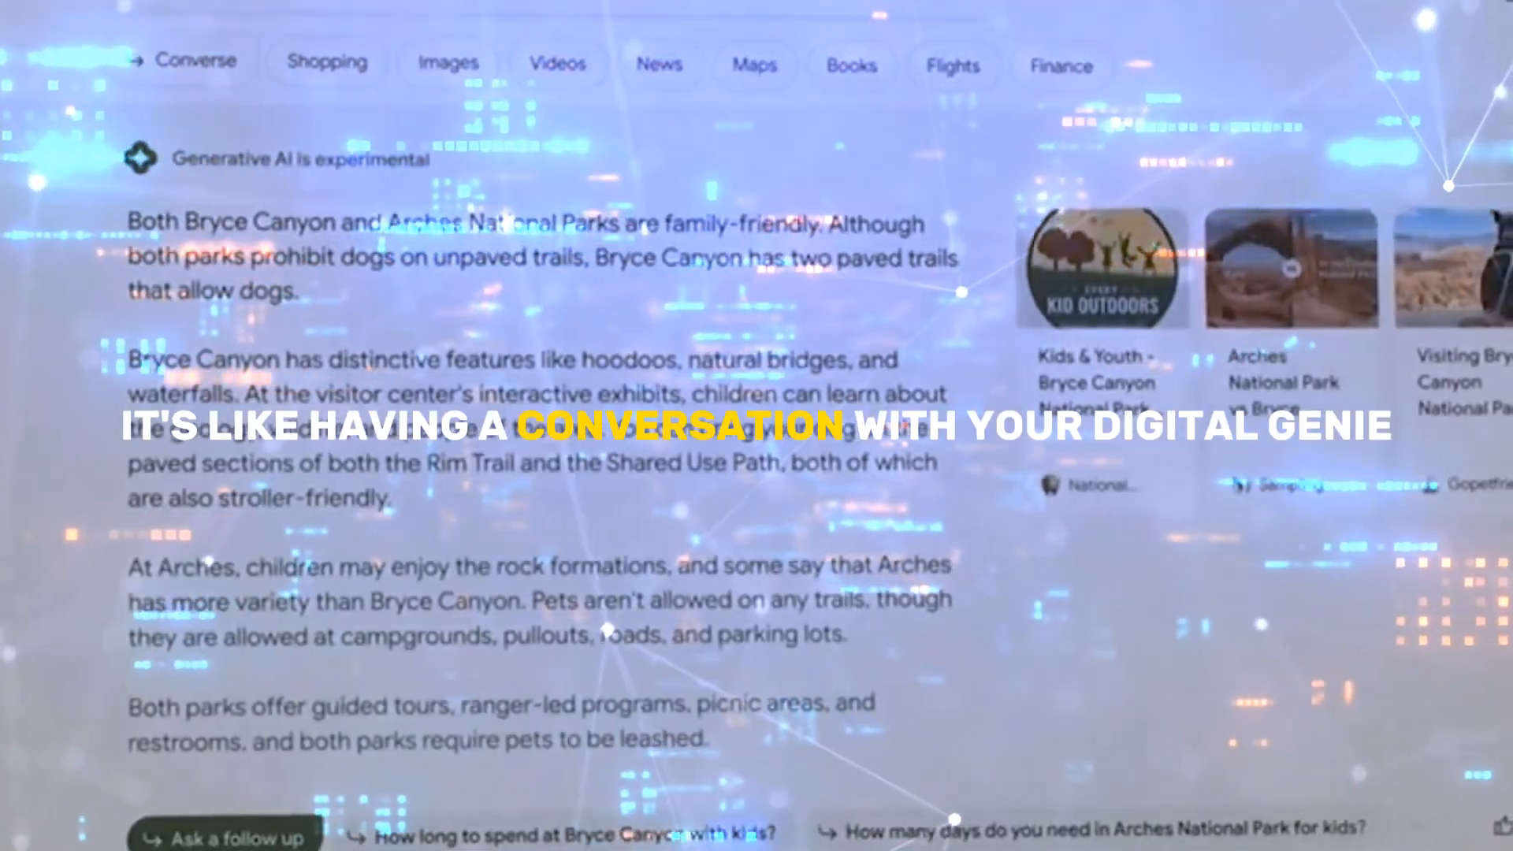
pyautogui.scroll(-3)
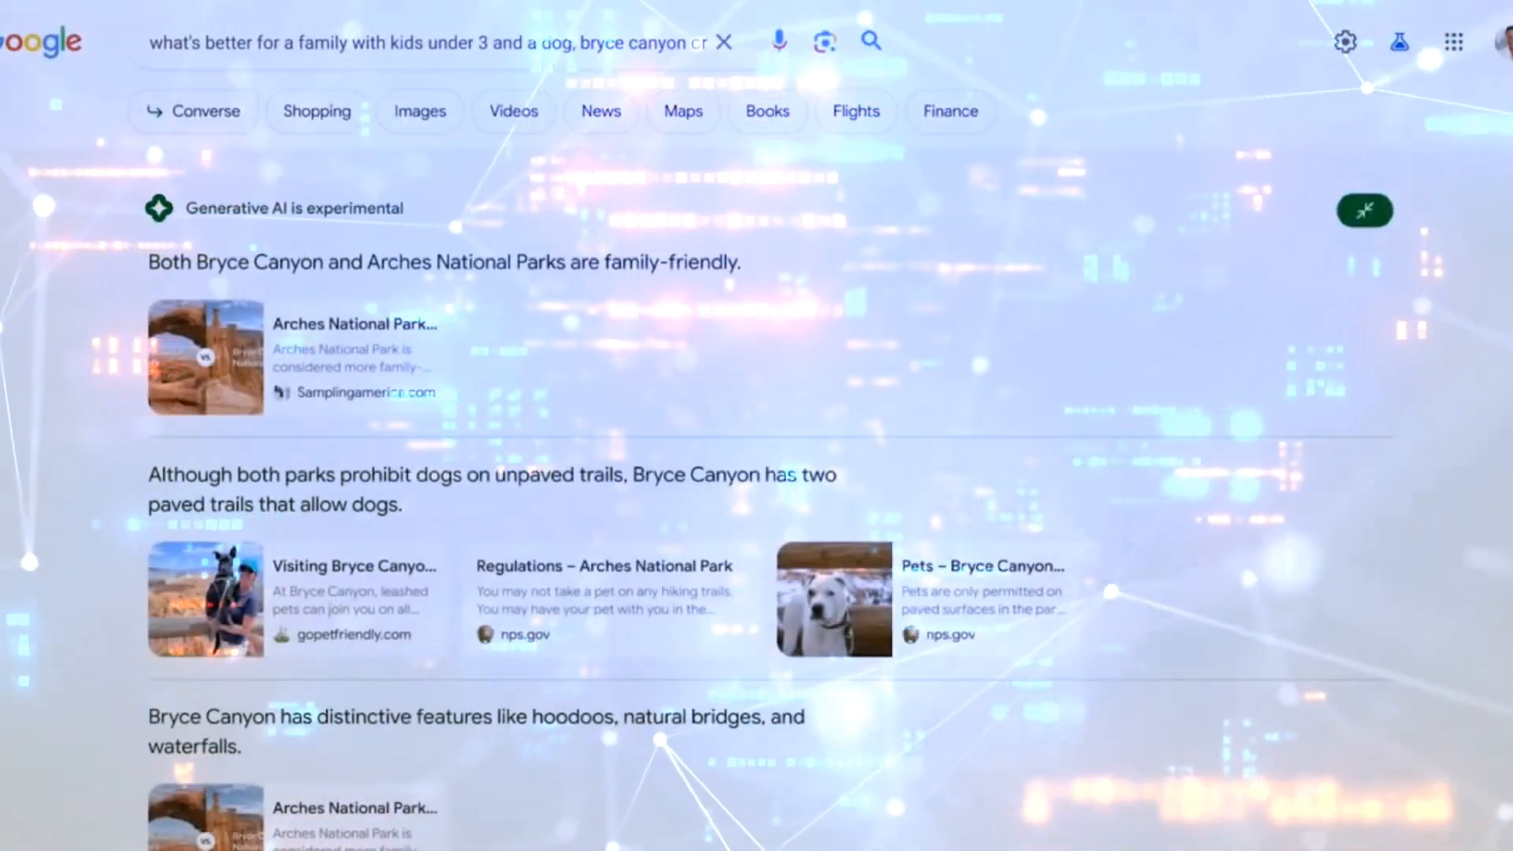
pyautogui.scroll(-3)
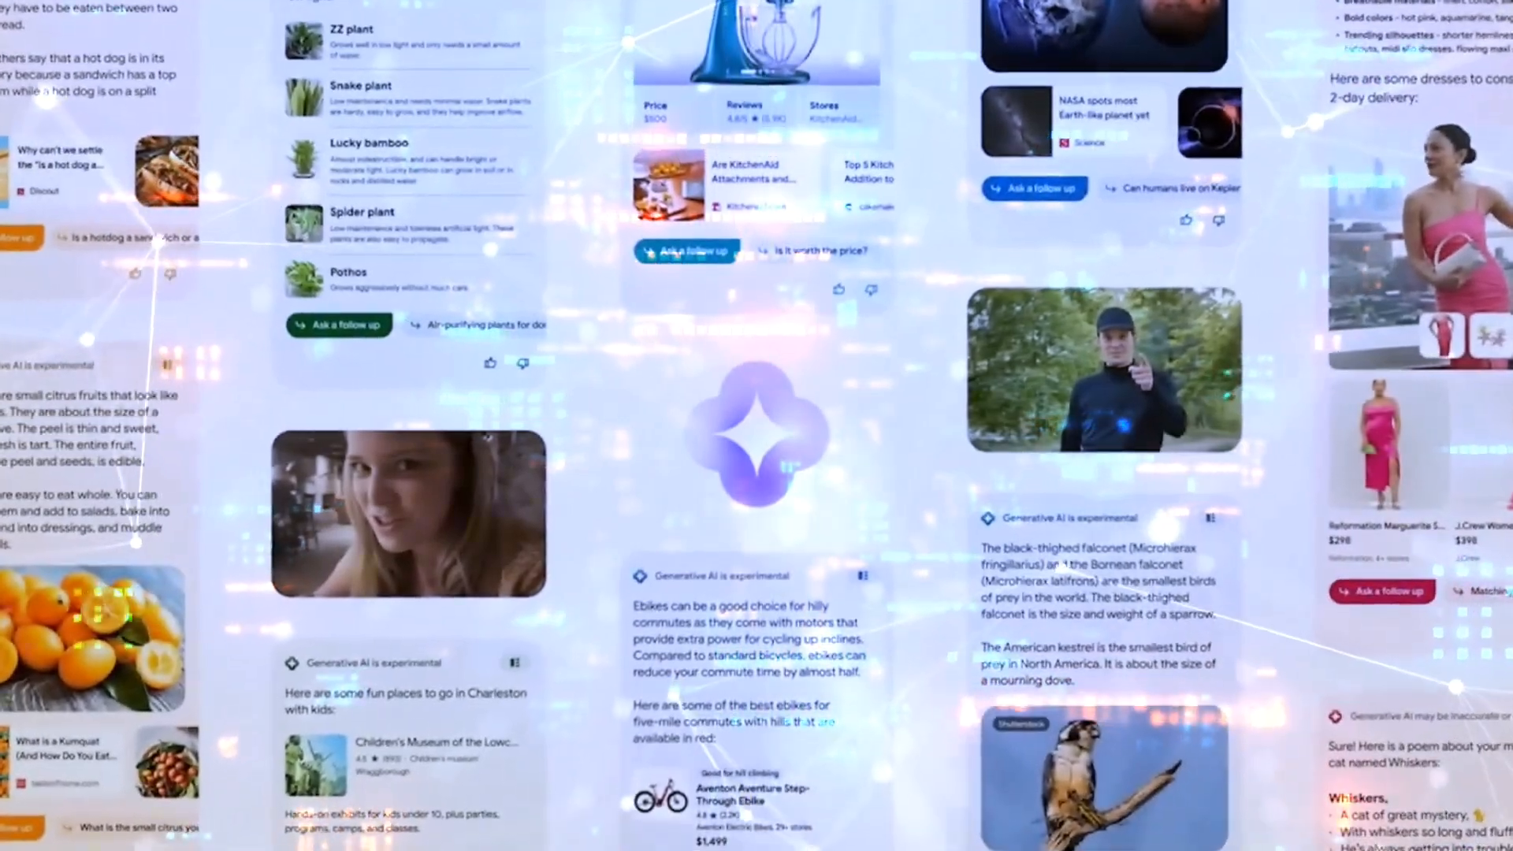
pyautogui.scroll(3)
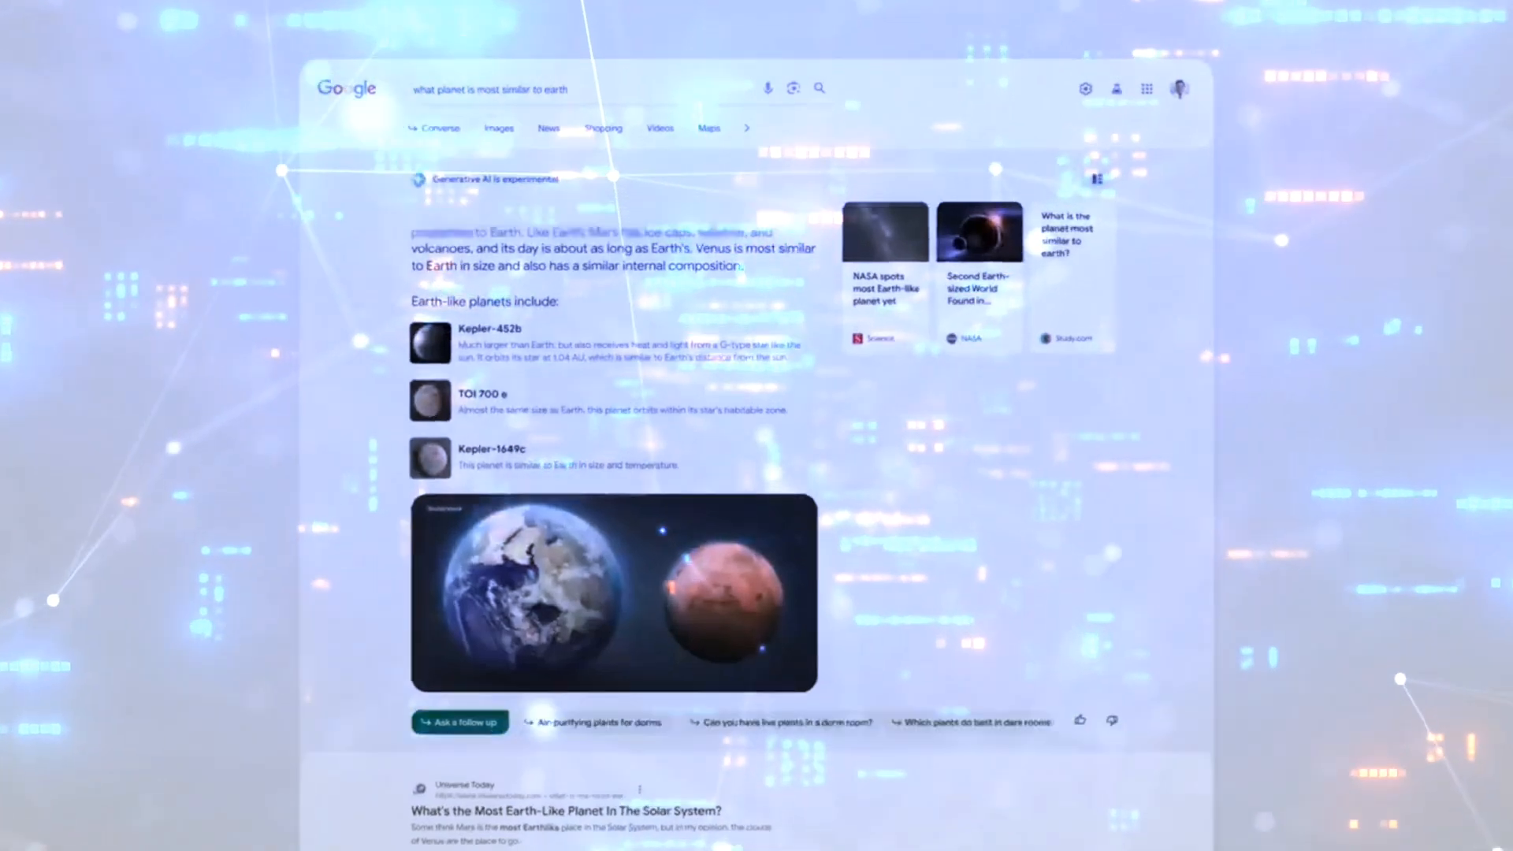
pyautogui.write('compare two lunch spots near me that are good for big group')
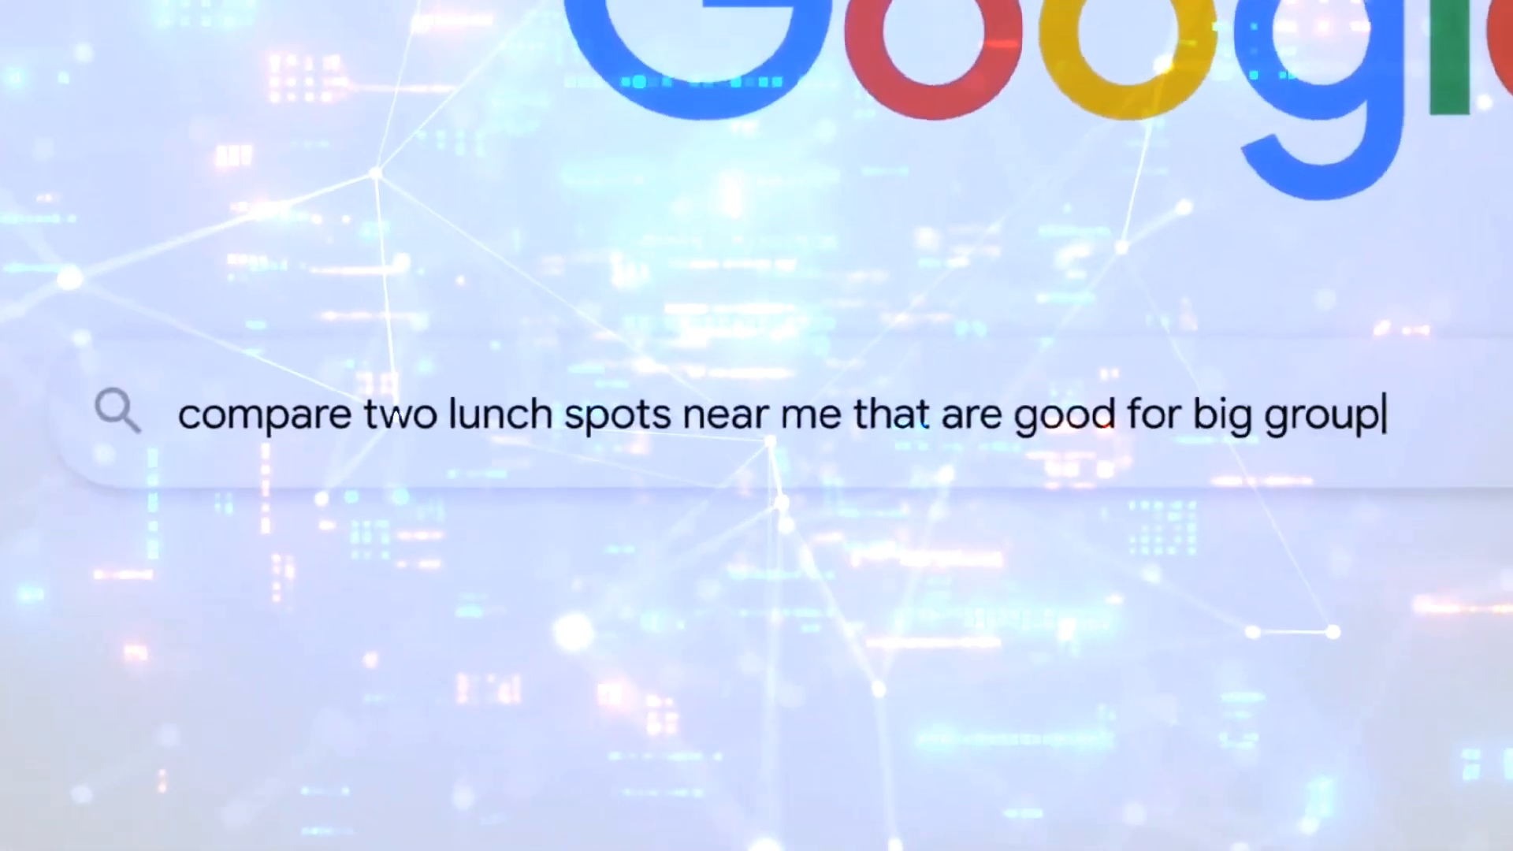